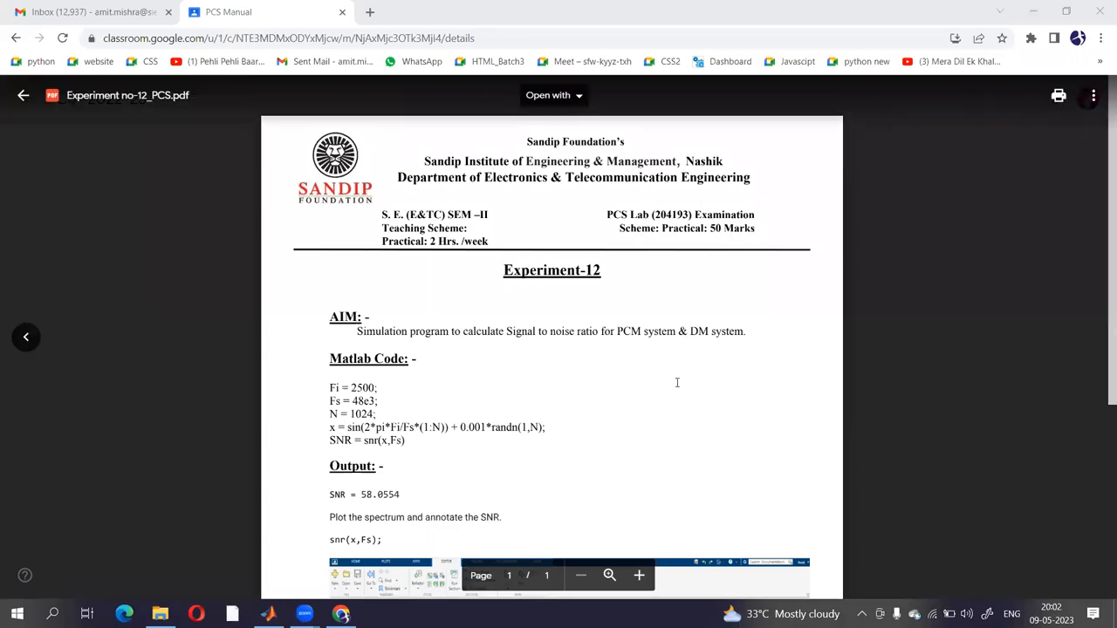
Step: Save the SNR script as snr1.m in Desktop\2023\matlab
left_click(23, 95)
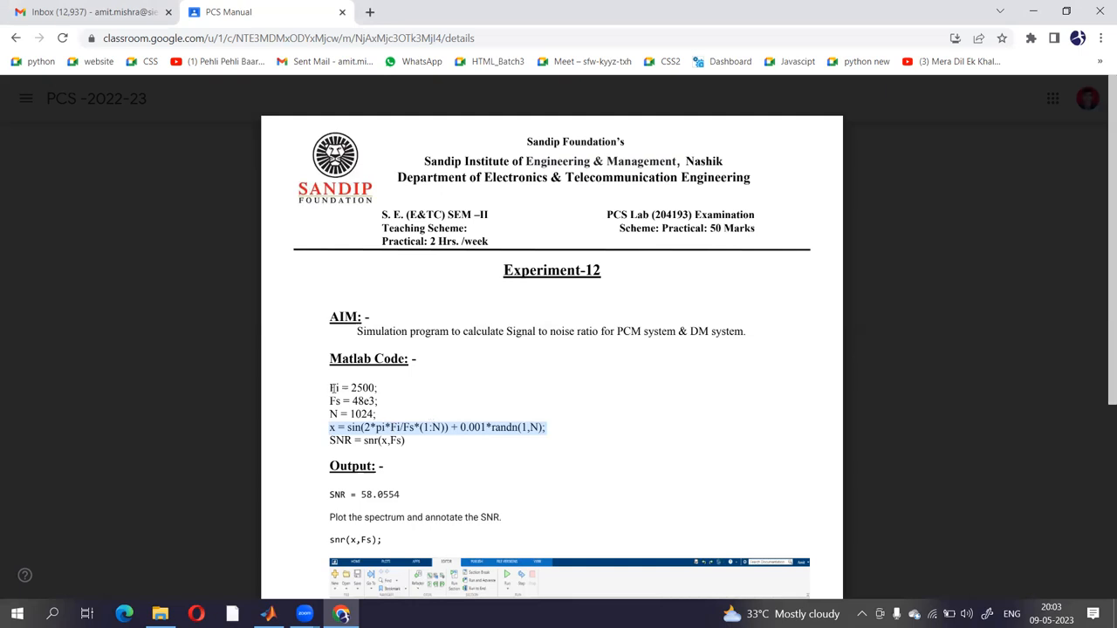
mouse_move(332, 388)
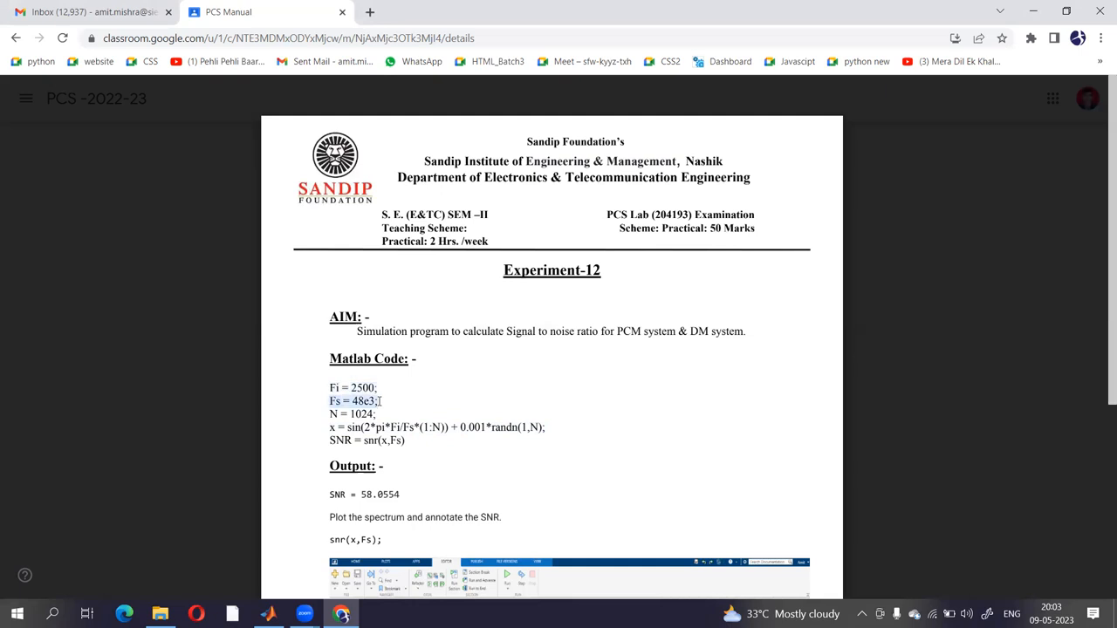
mouse_move(331, 415)
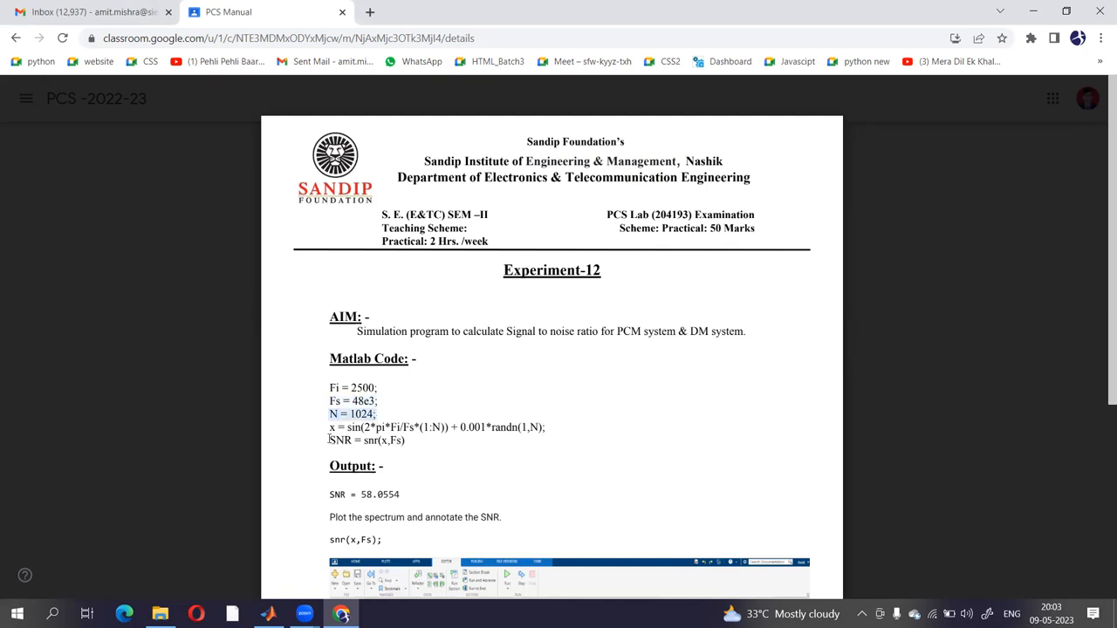
double_click(340, 440)
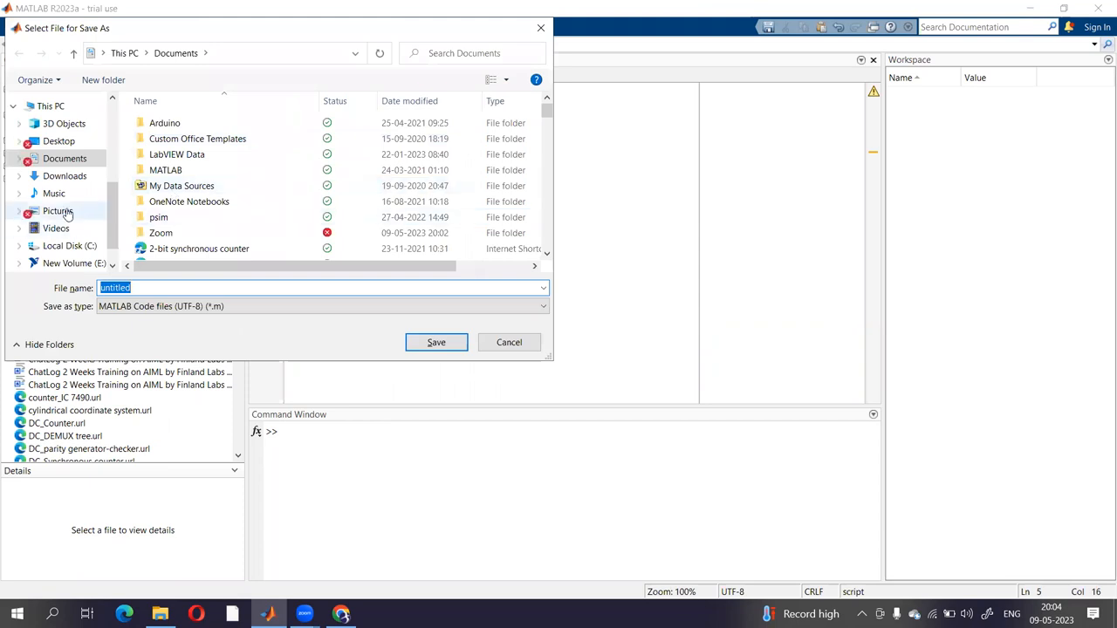
left_click(59, 140)
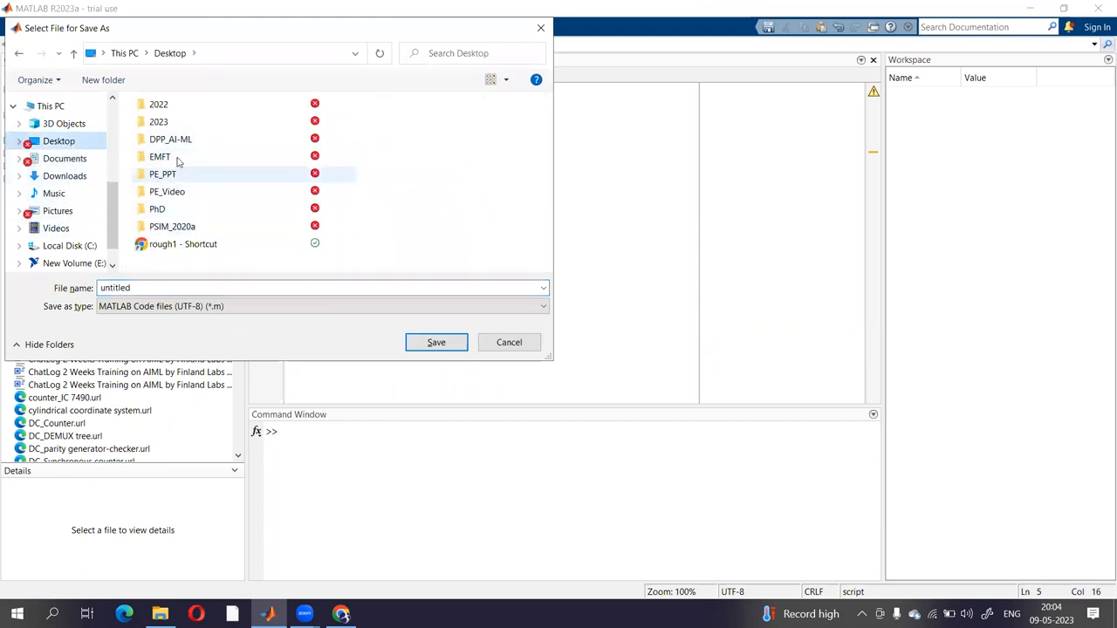
double_click(157, 122)
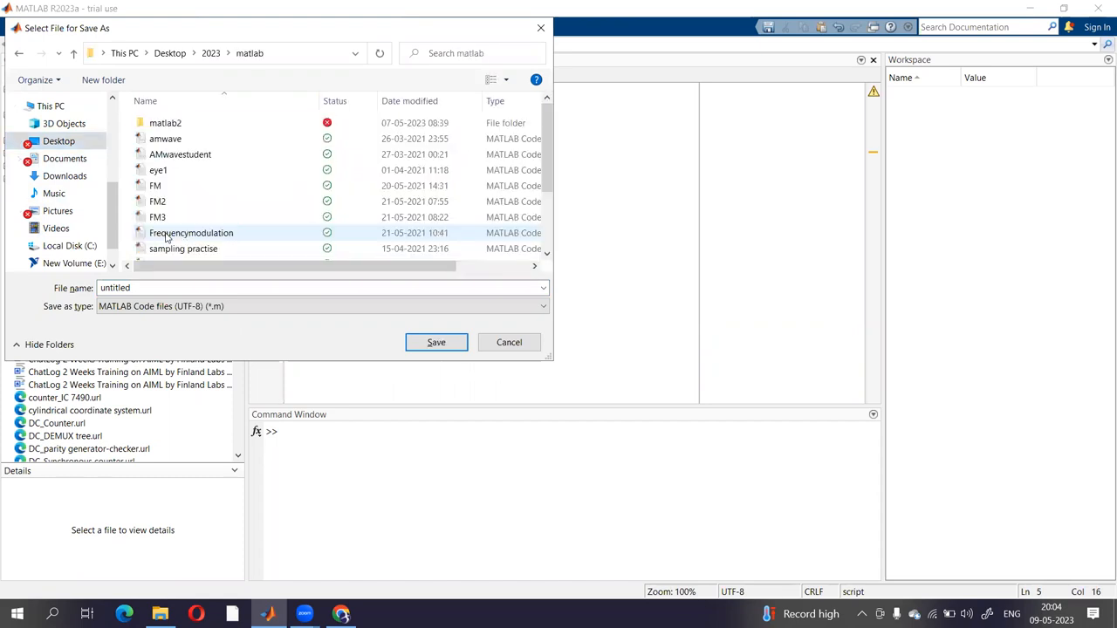
type("s")
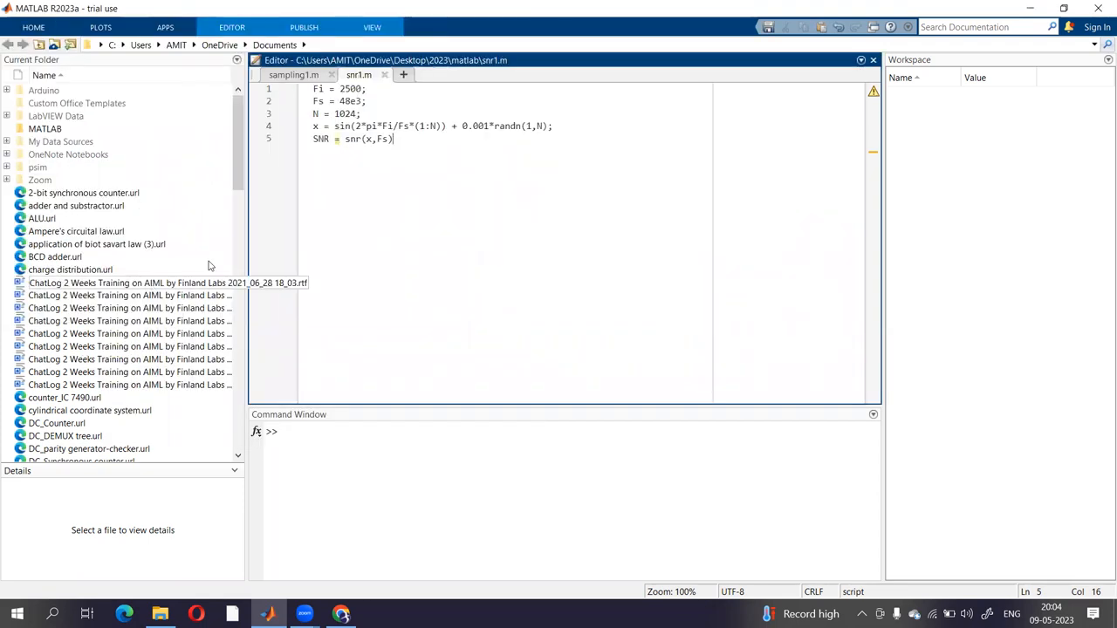
Step: Run snr1.m from the Editor, triggering the out-of-path warning
left_click(230, 28)
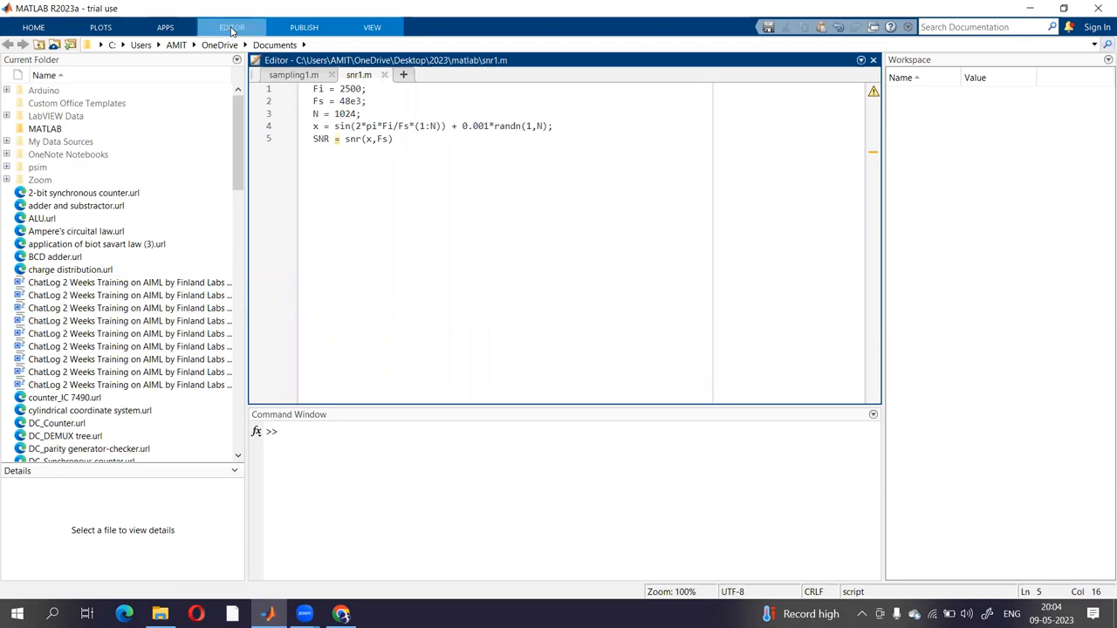
left_click(230, 28)
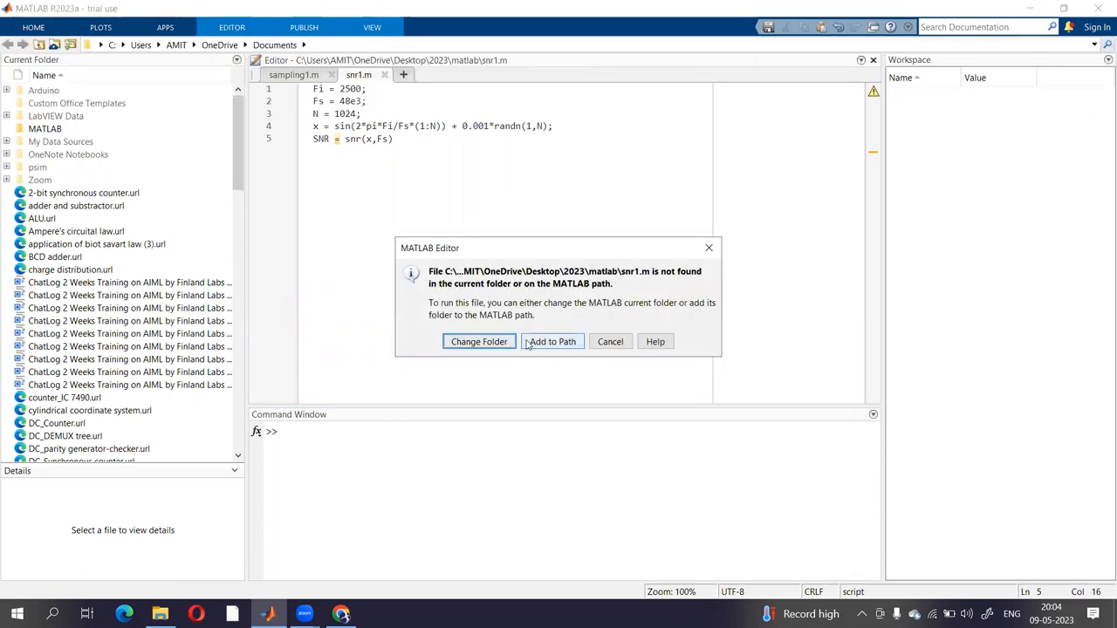
Step: Change the current folder to the script's folder and run snr1, giving SNR = 57.7103
left_click(552, 341)
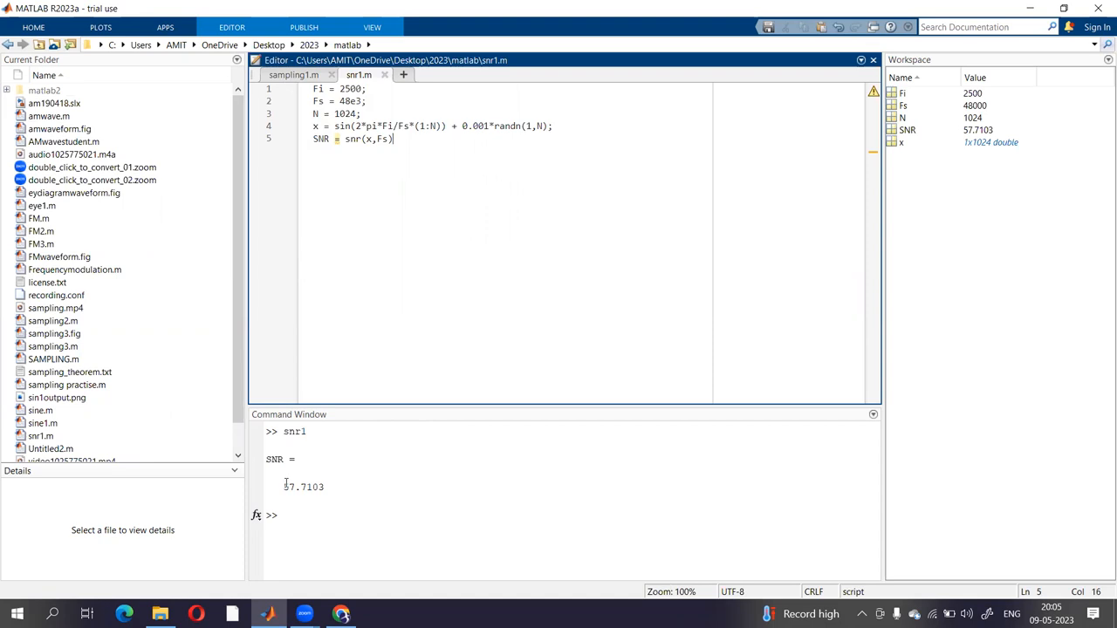
double_click(290, 487)
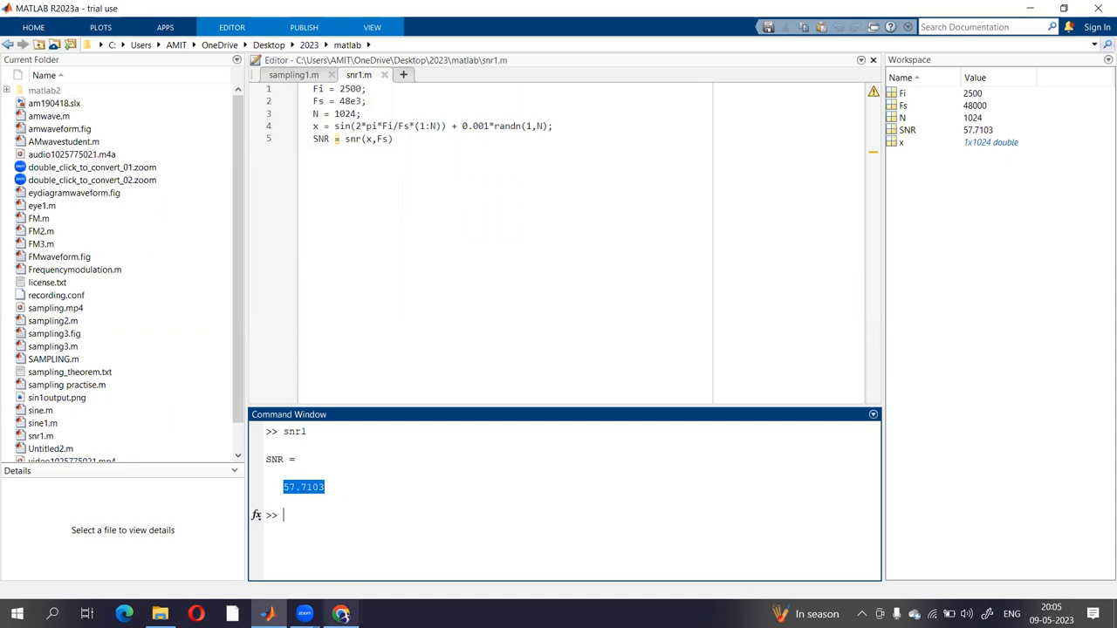
mouse_move(269, 614)
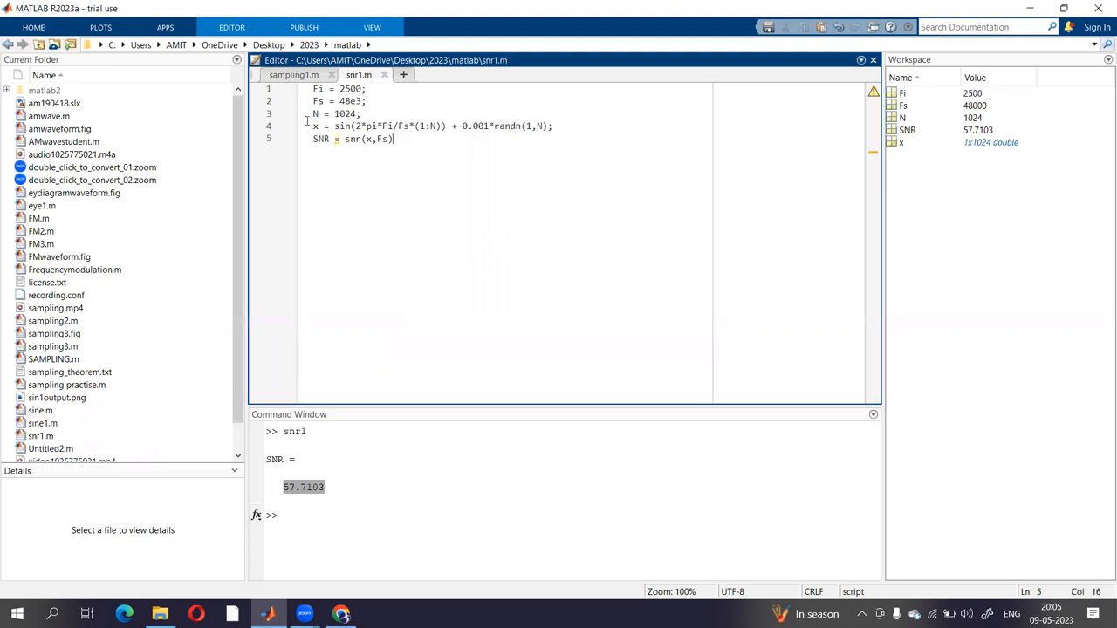
double_click(323, 125)
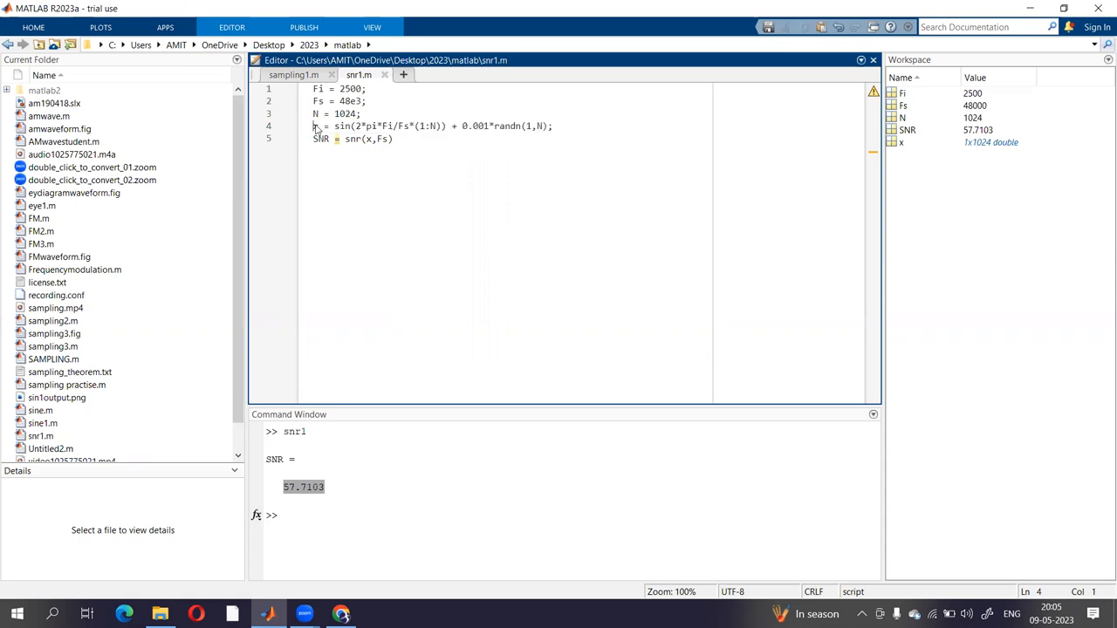
left_click(315, 126)
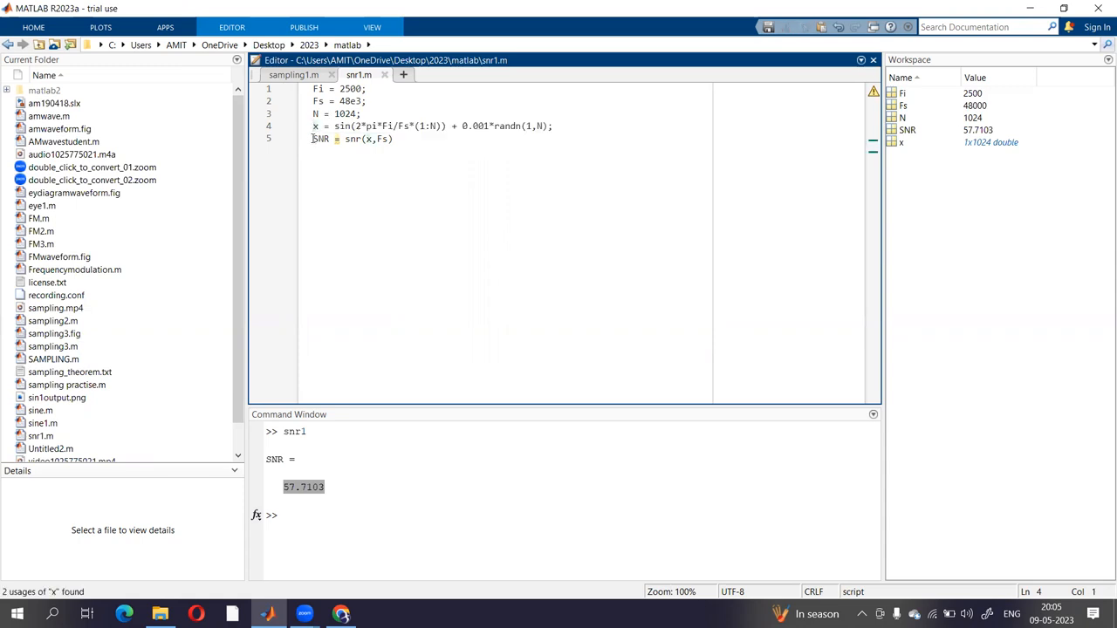
triple_click(352, 140)
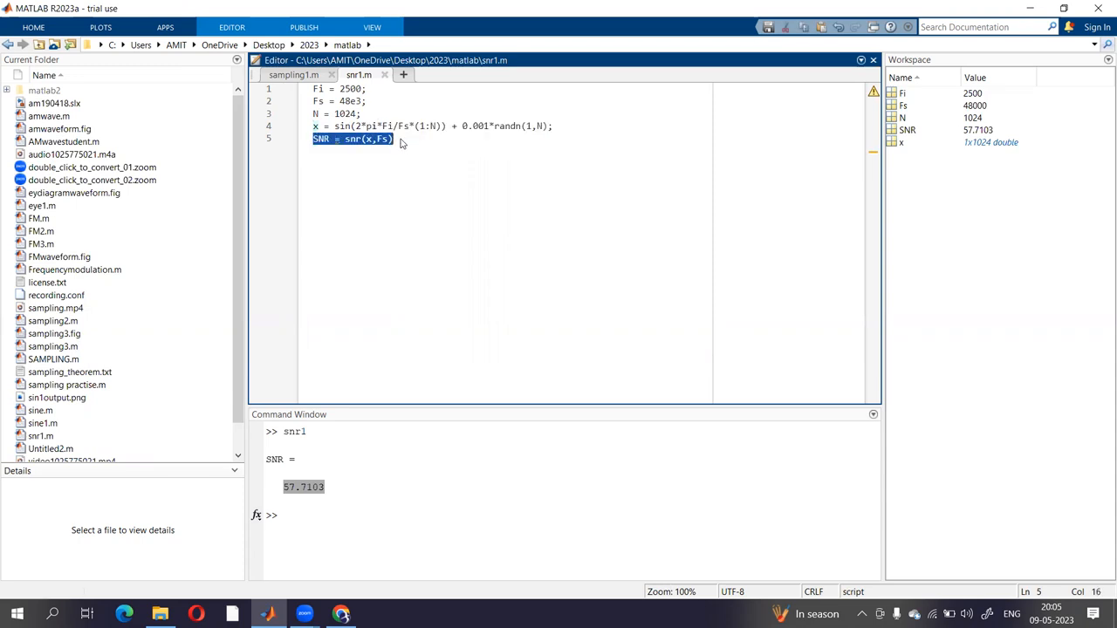